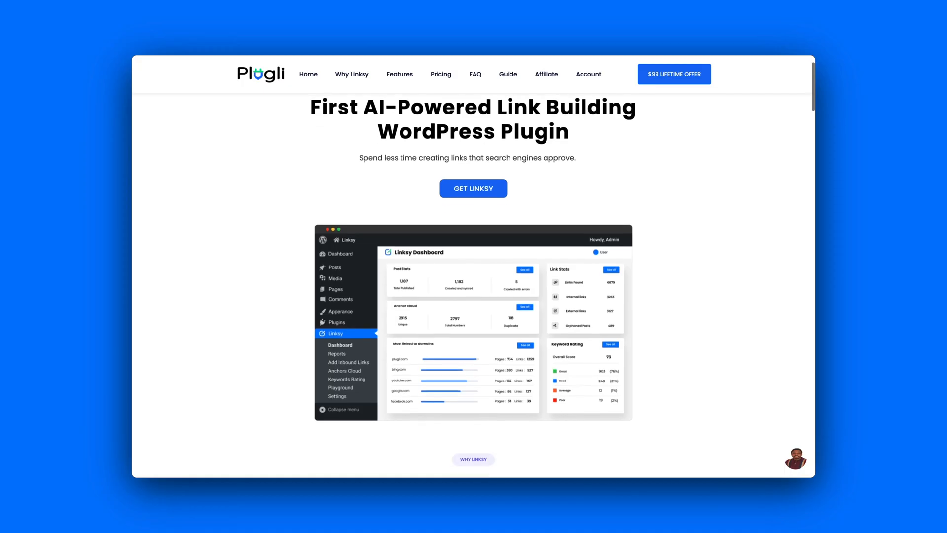
# Scroll the Internal Links Report to the Scalenut Review row and open its inbound link suggestions
pyautogui.scroll(-3)
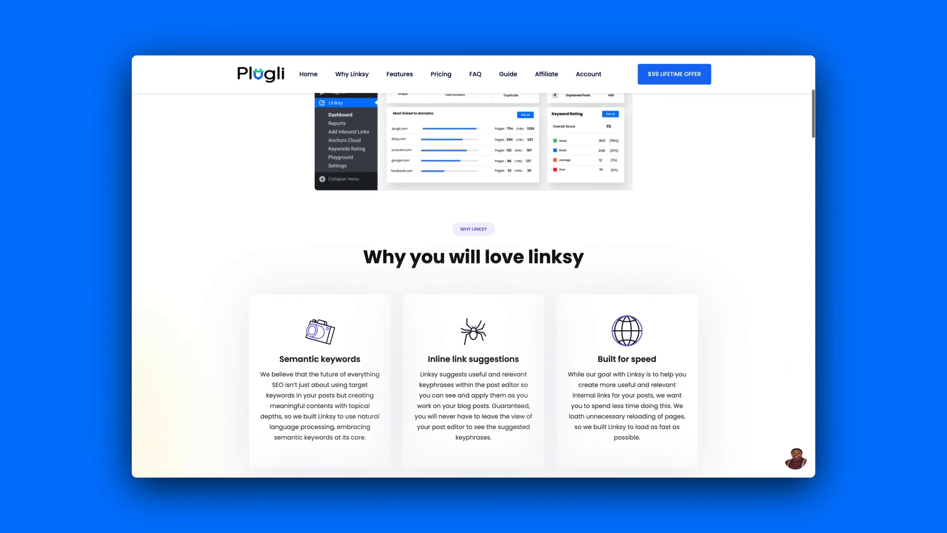
pyautogui.scroll(-3)
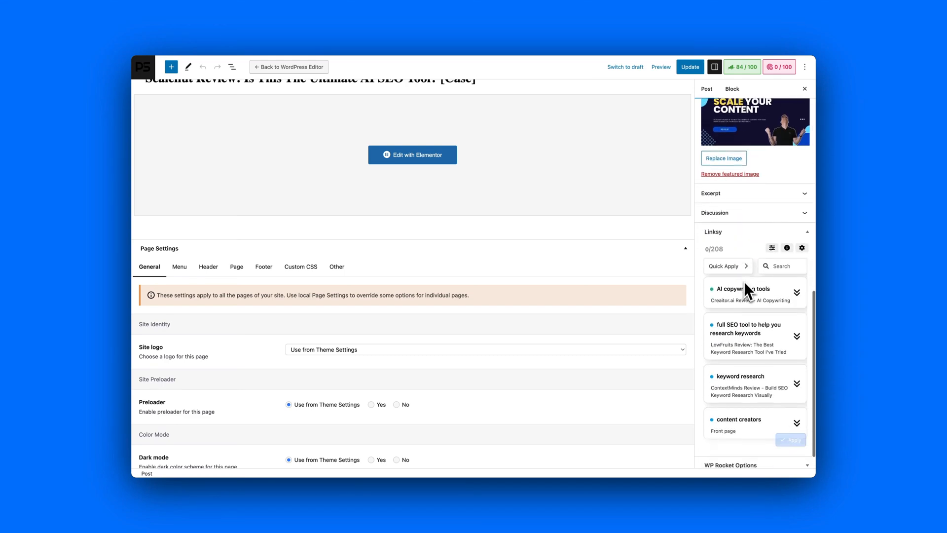
pyautogui.scroll(-3)
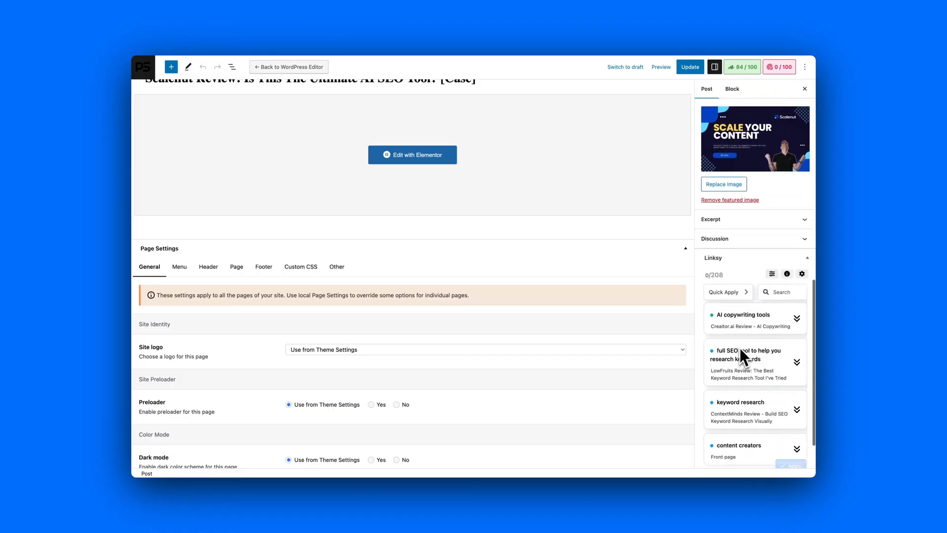
pyautogui.scroll(-3)
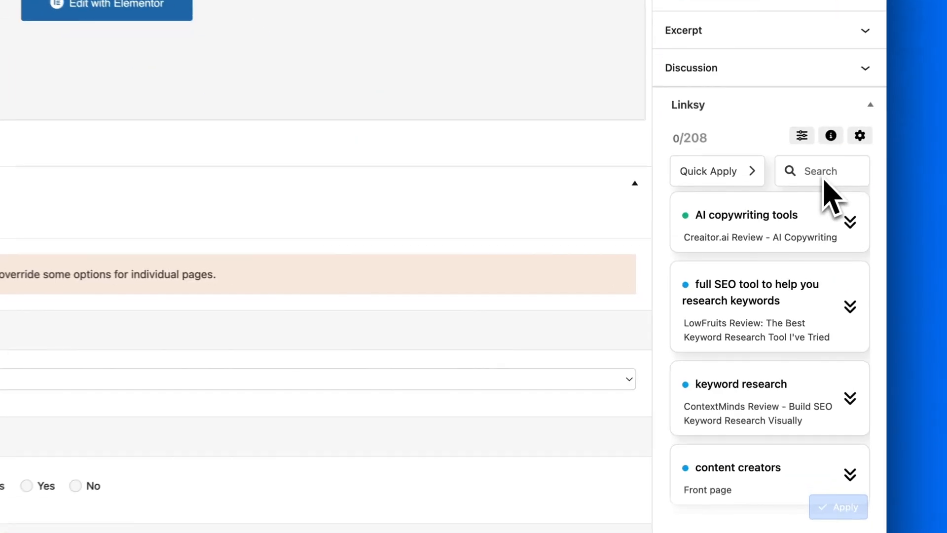
pyautogui.write('email')
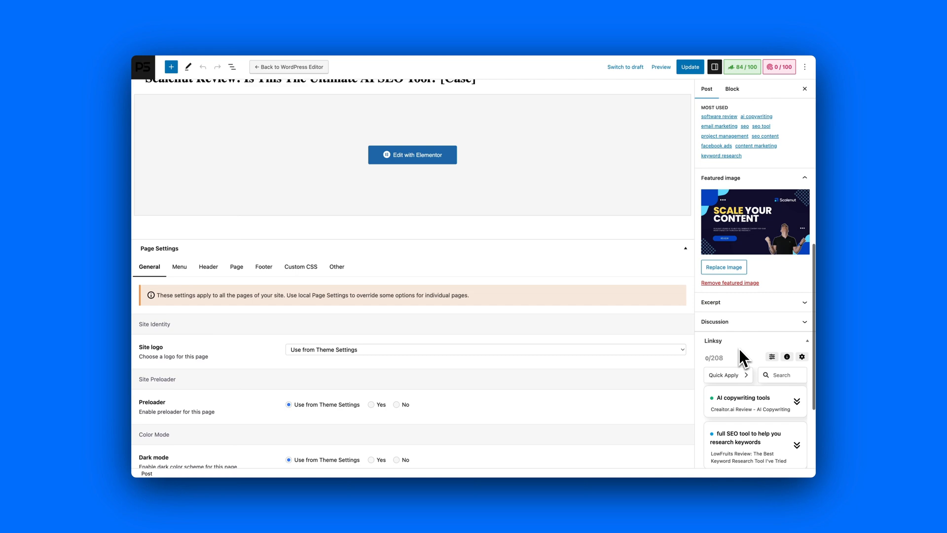
pyautogui.scroll(-3)
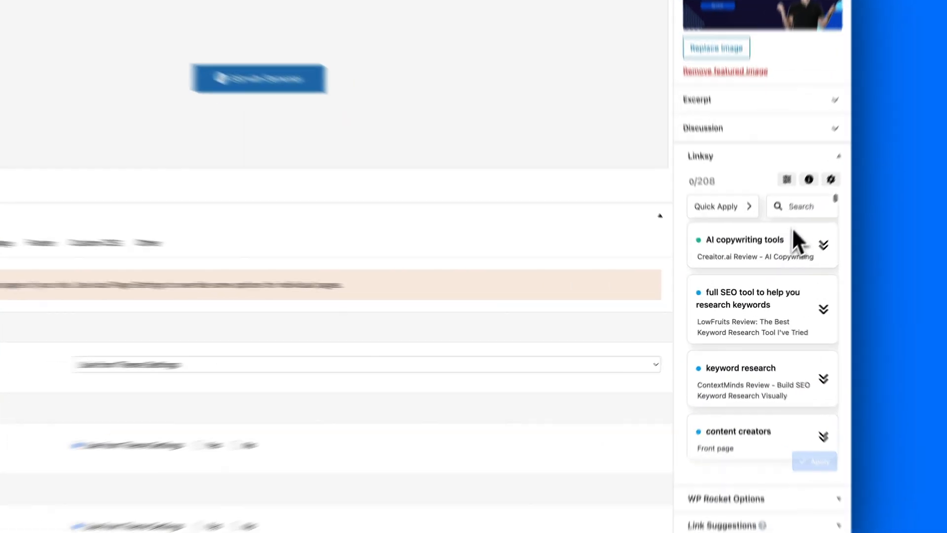
pyautogui.write('email')
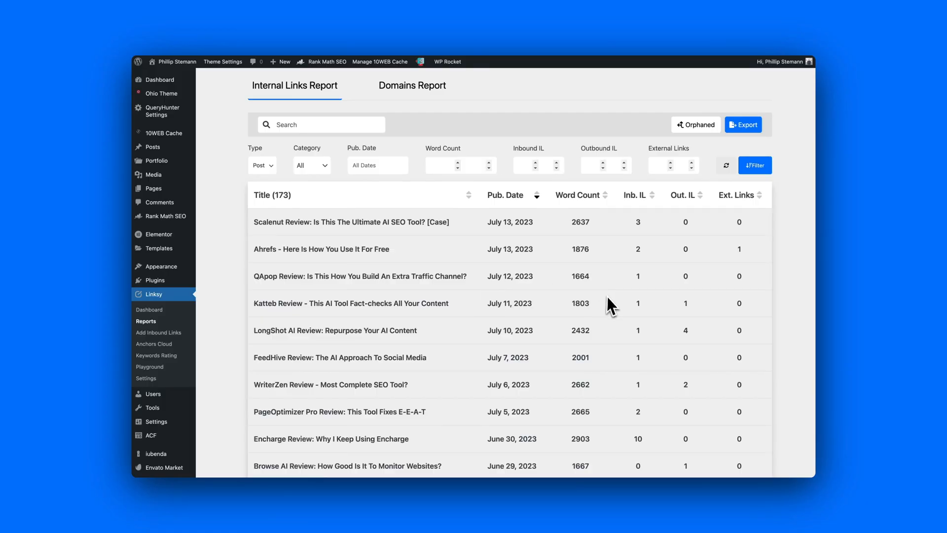
pyautogui.scroll(-3)
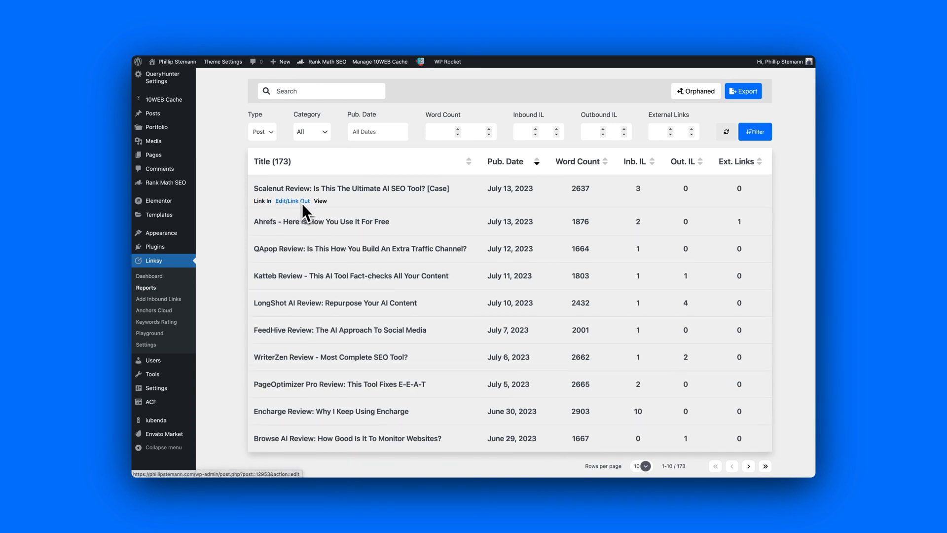
pyautogui.click(261, 201)
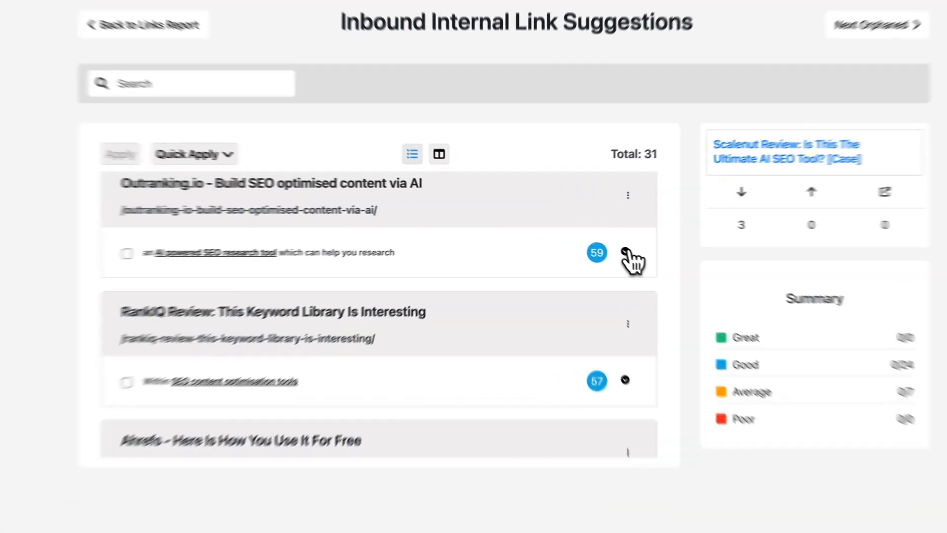
# Expand the Outranking.io suggestion group, tick 'SEO tools' under RankIQ Review and view the Quick Apply choices
pyautogui.click(627, 252)
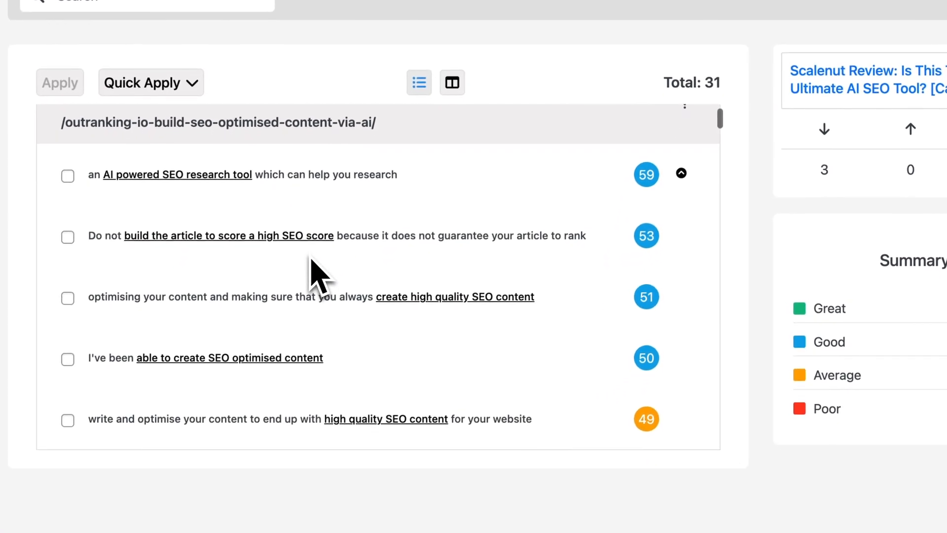
pyautogui.scroll(-3)
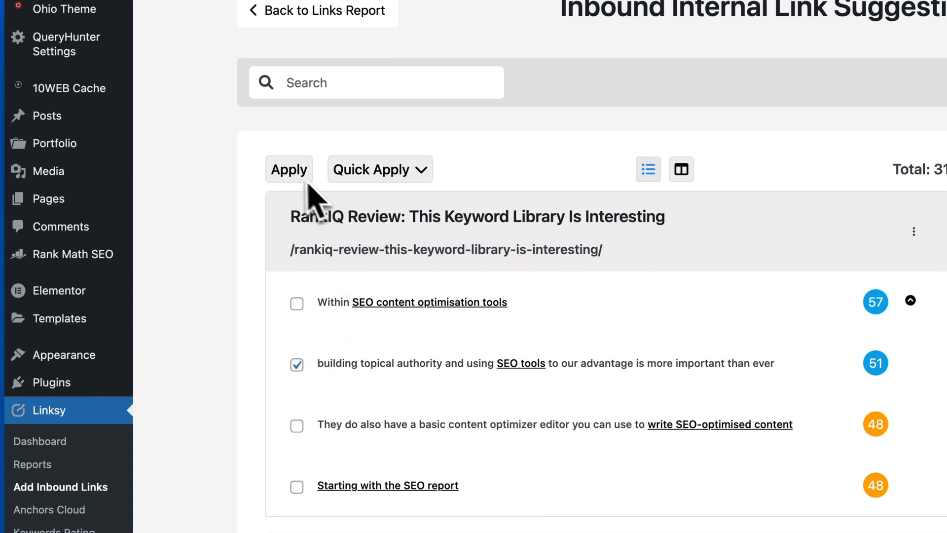
pyautogui.moveTo(426, 185)
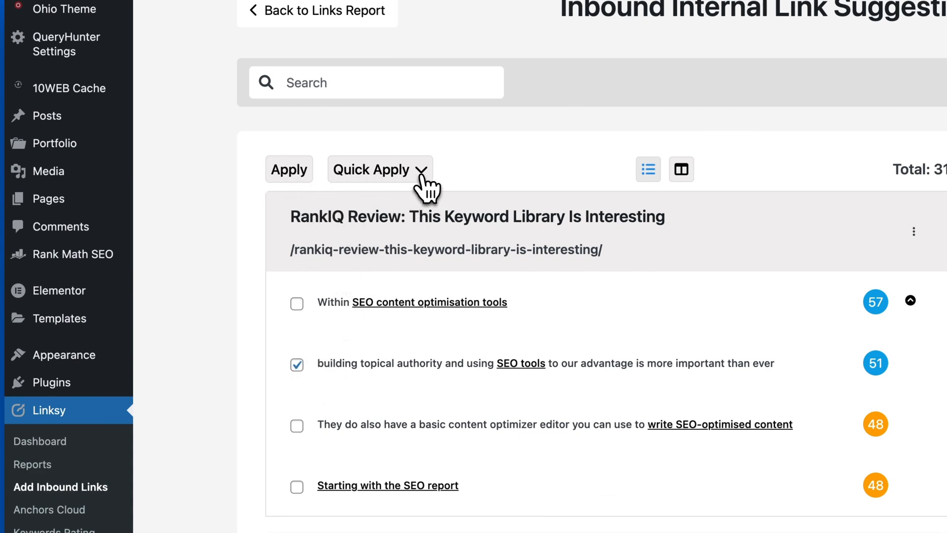
pyautogui.click(380, 169)
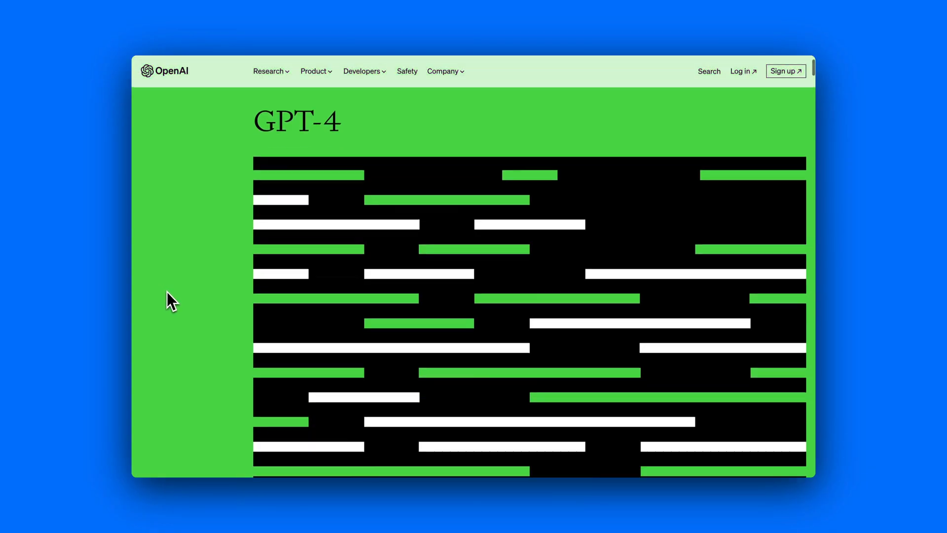
pyautogui.scroll(-3)
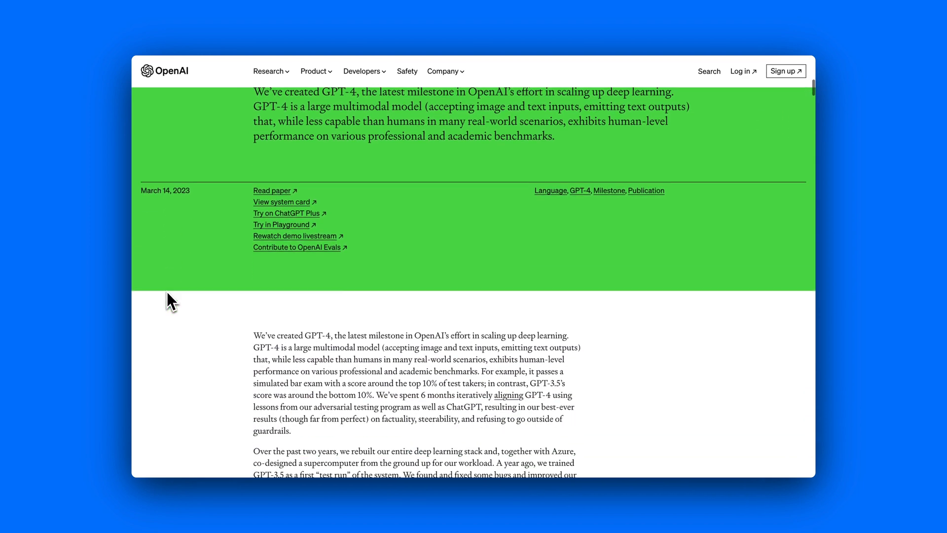
pyautogui.scroll(-3)
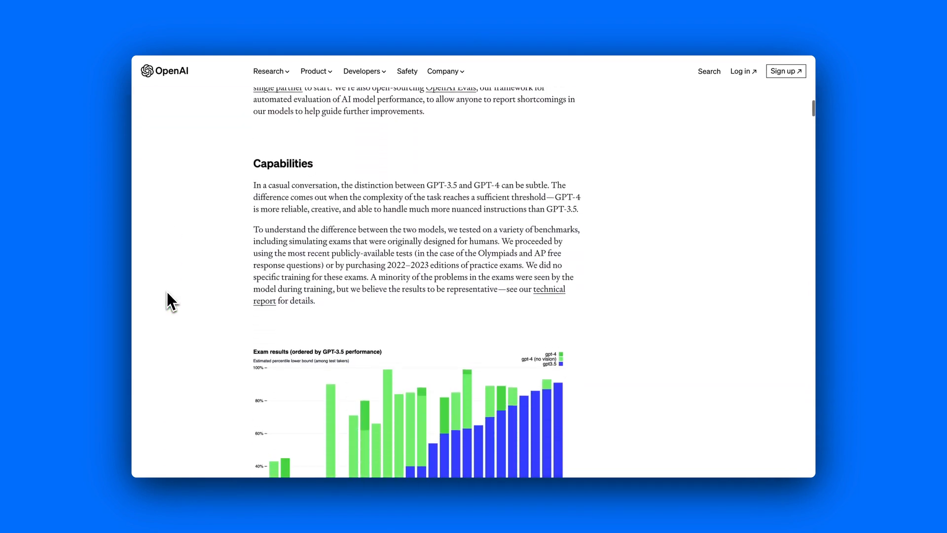
pyautogui.scroll(-3)
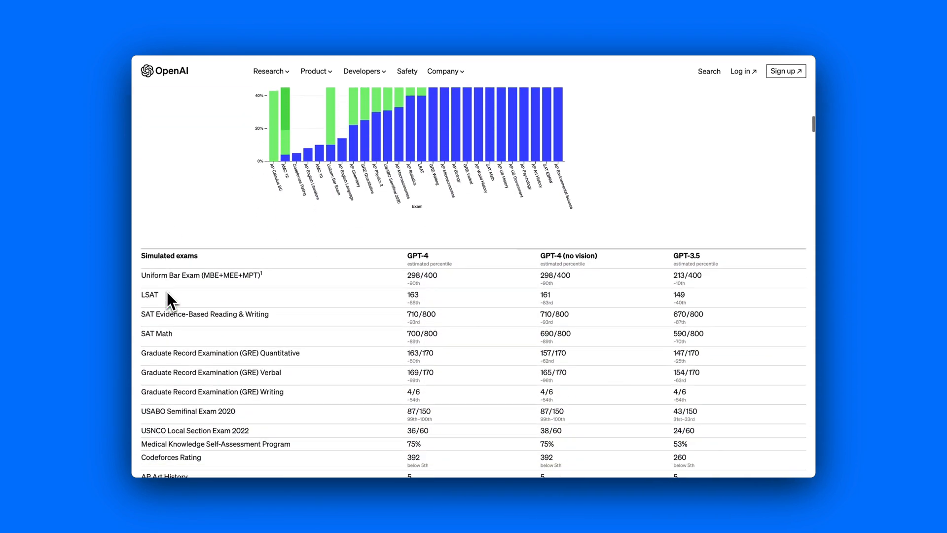
pyautogui.scroll(-3)
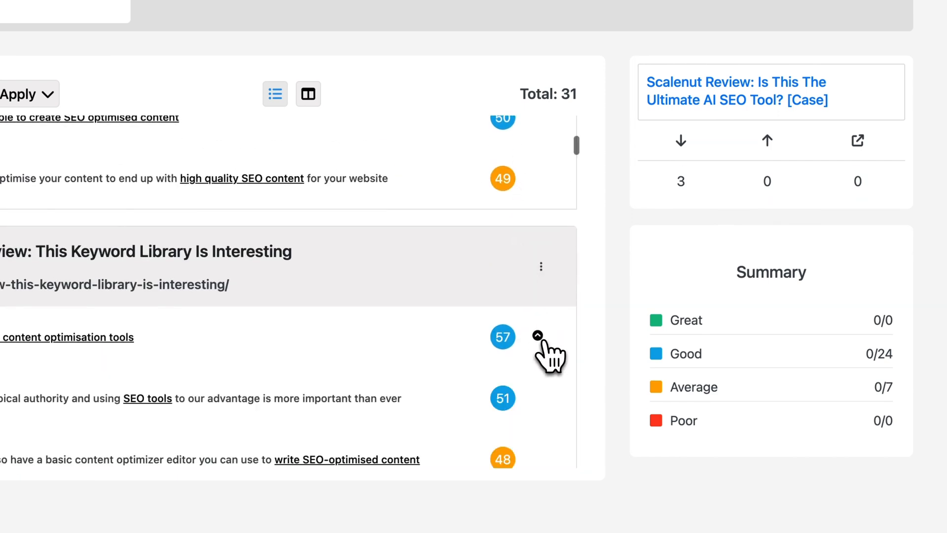
# Scroll through the Internal Links Report table of posts with word counts and link counts
pyautogui.scroll(-3)
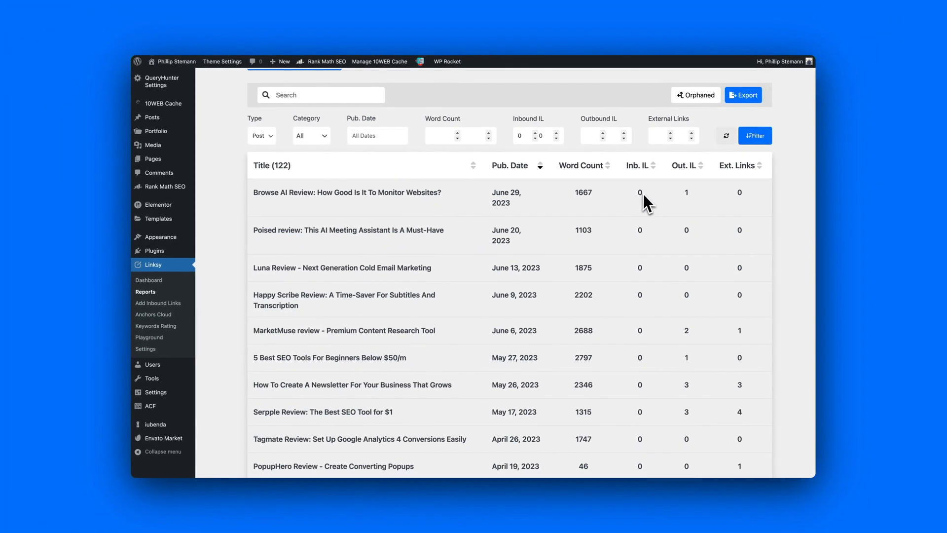
pyautogui.scroll(-3)
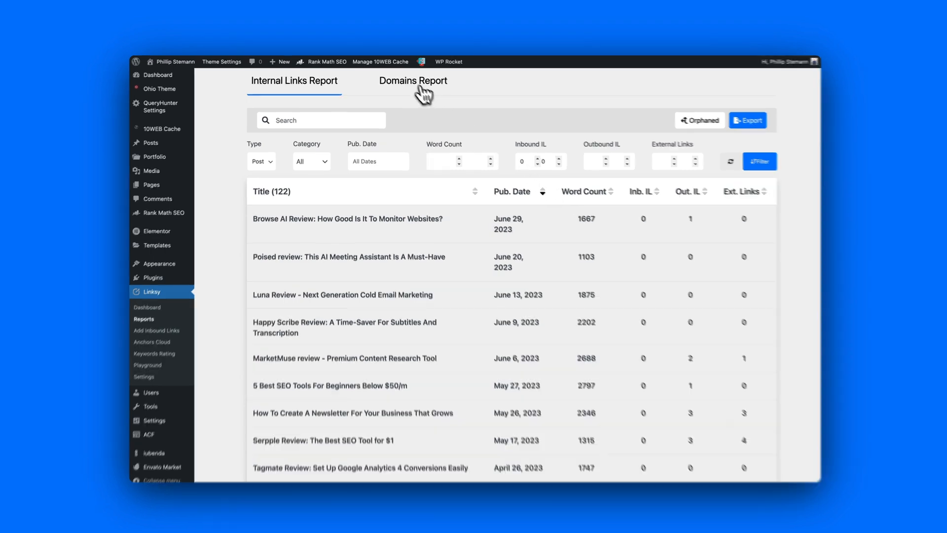
# View the Domains Report of 71 linked domains, then return to the Internal Links Report of 173 posts
pyautogui.click(414, 80)
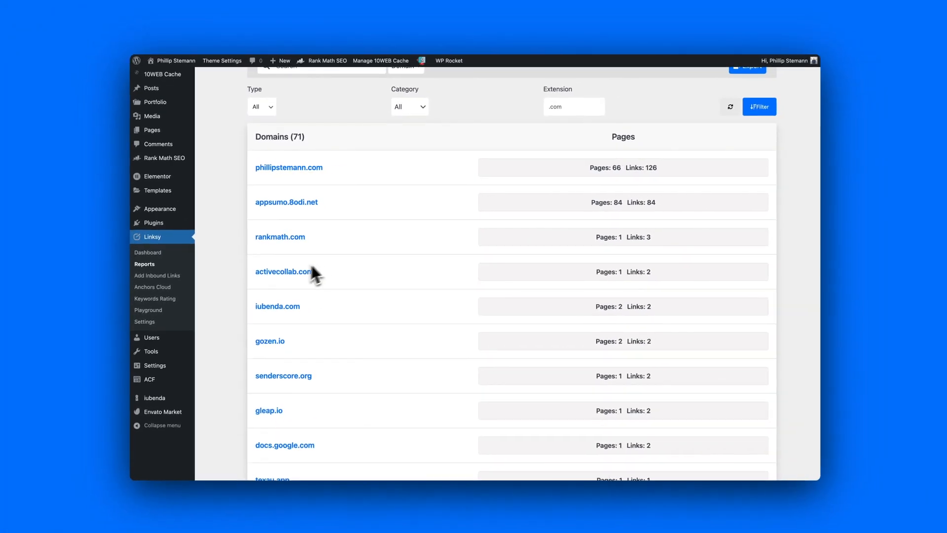
pyautogui.scroll(-3)
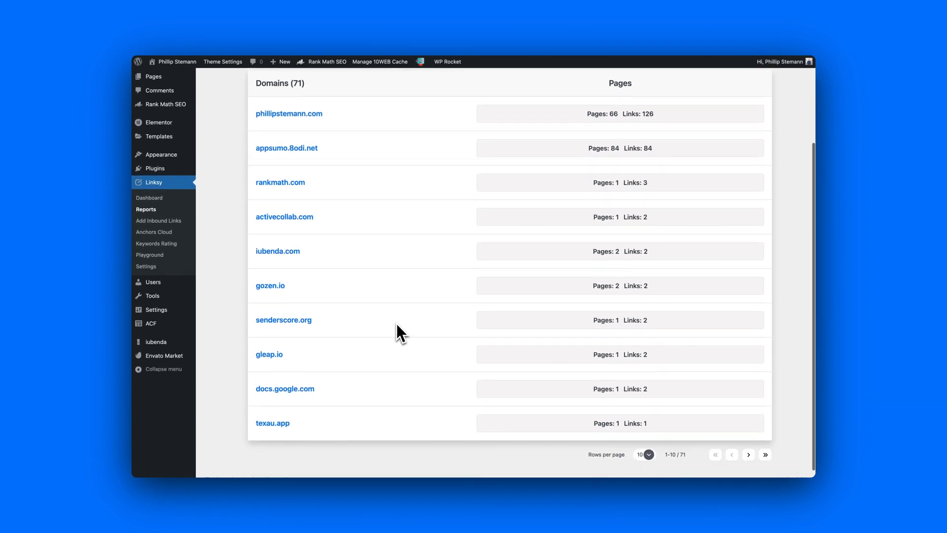
pyautogui.click(262, 85)
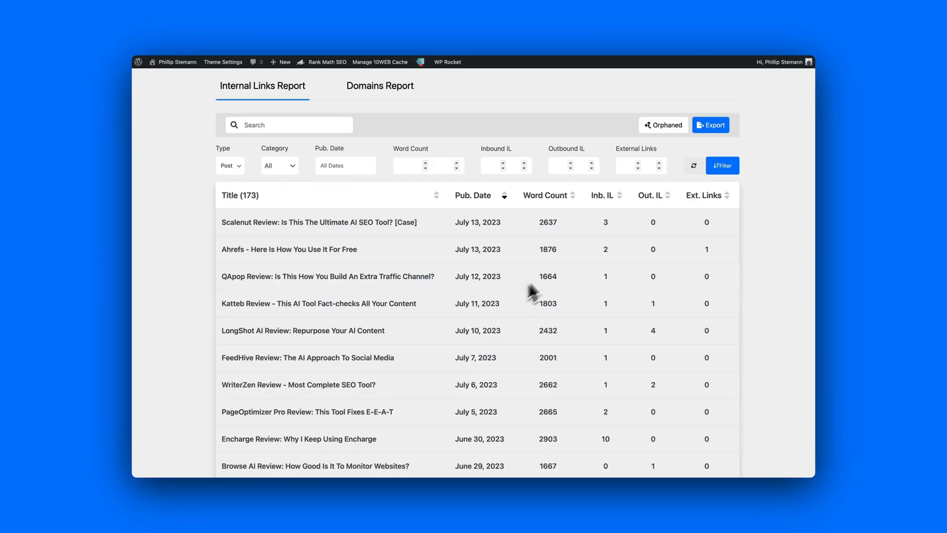
# Open the Scalenut review's search performance from the Internal Links Report
pyautogui.click(606, 222)
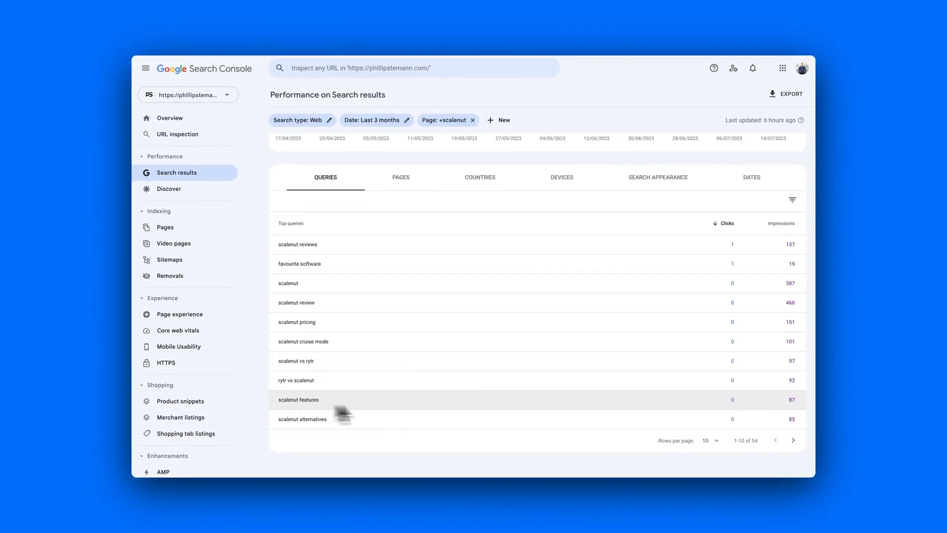
# Move the Scalenut Queries table to its second page, queries 11–20 of 54
pyautogui.click(793, 440)
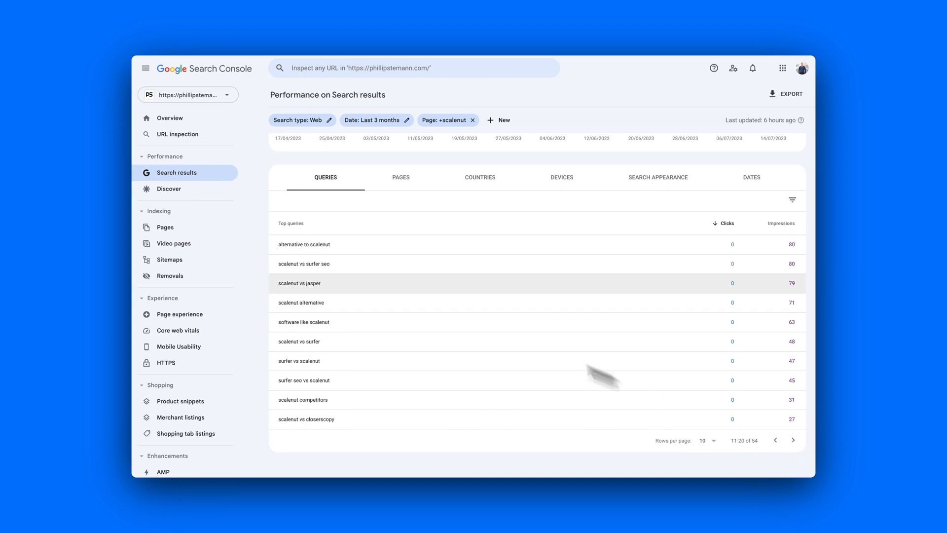
pyautogui.moveTo(319, 253)
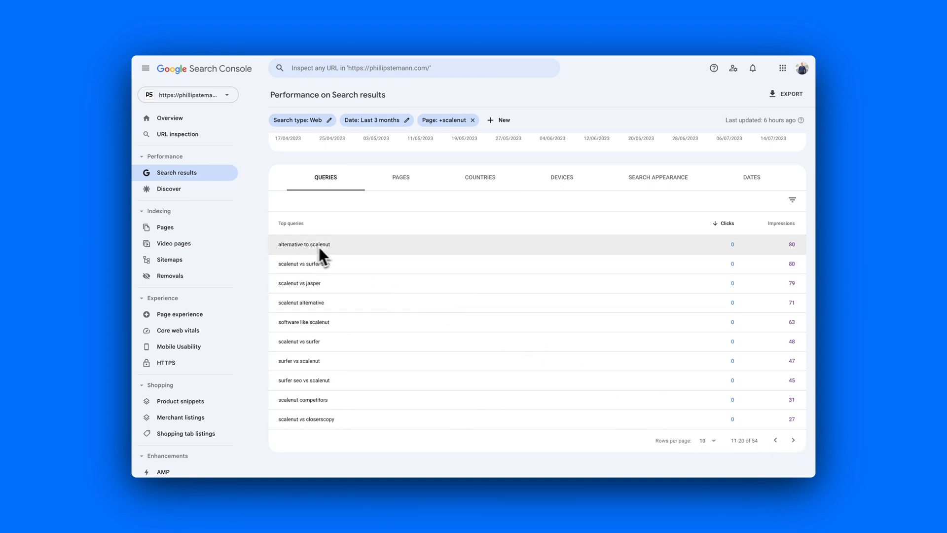
pyautogui.moveTo(324, 321)
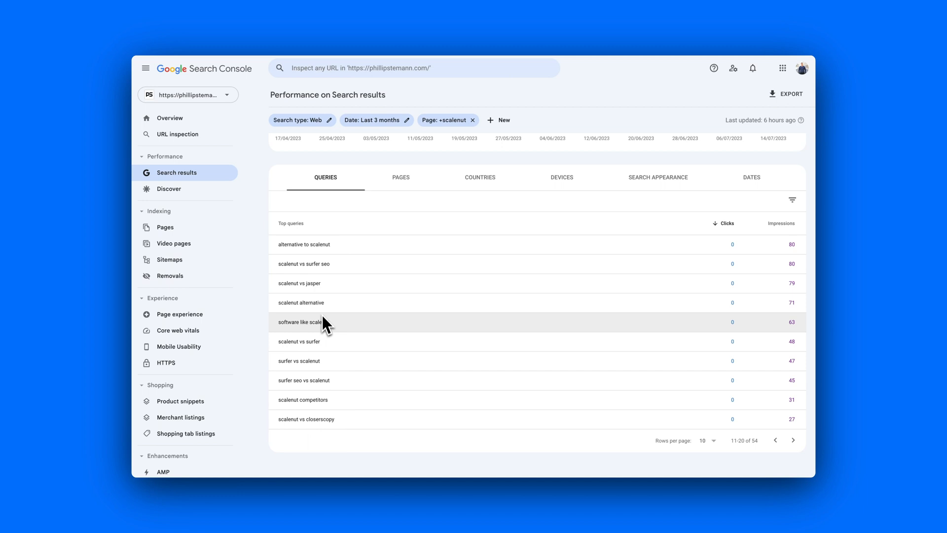
pyautogui.moveTo(345, 361)
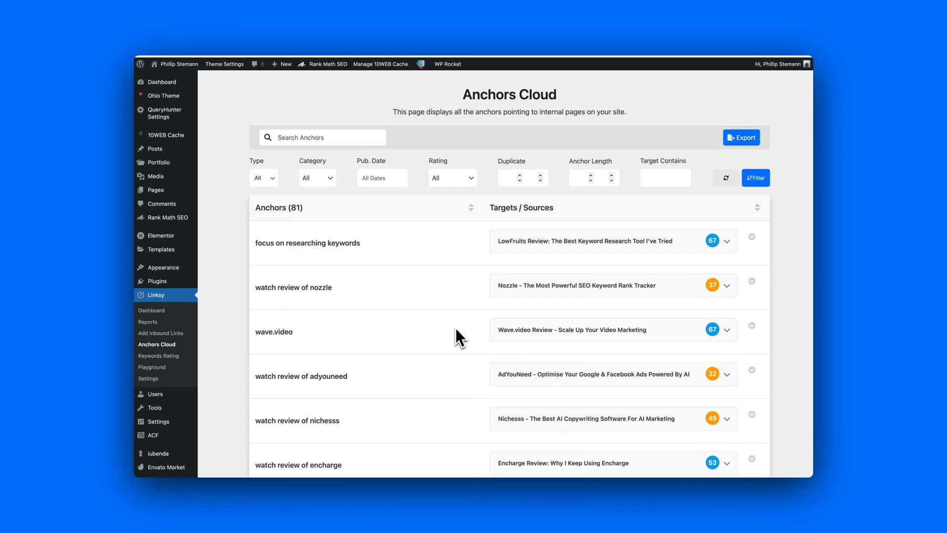
# Scroll through the Anchors Cloud list of 81 internal anchors and their target posts
pyautogui.scroll(-3)
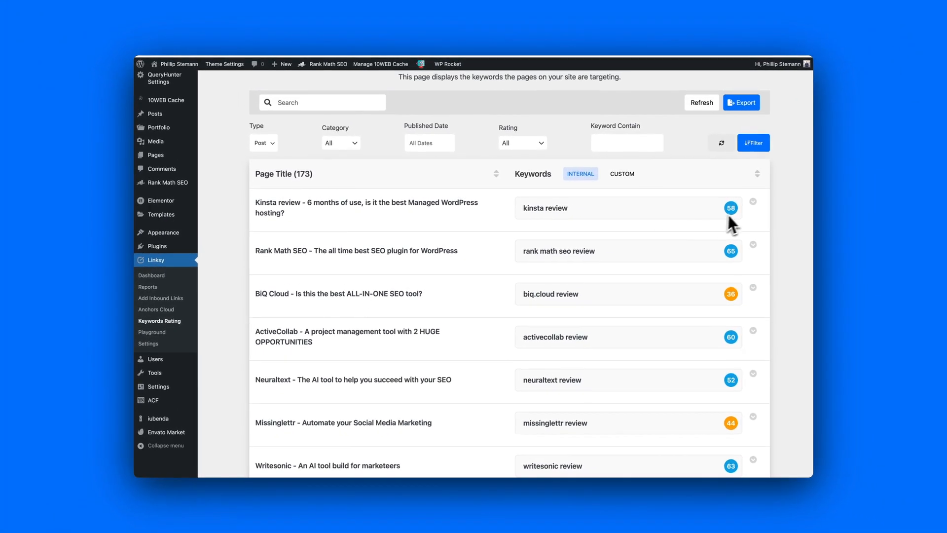
# Scroll the Keywords Rating table of 173 posts, then go to the Linksy Playground keyword search
pyautogui.scroll(-3)
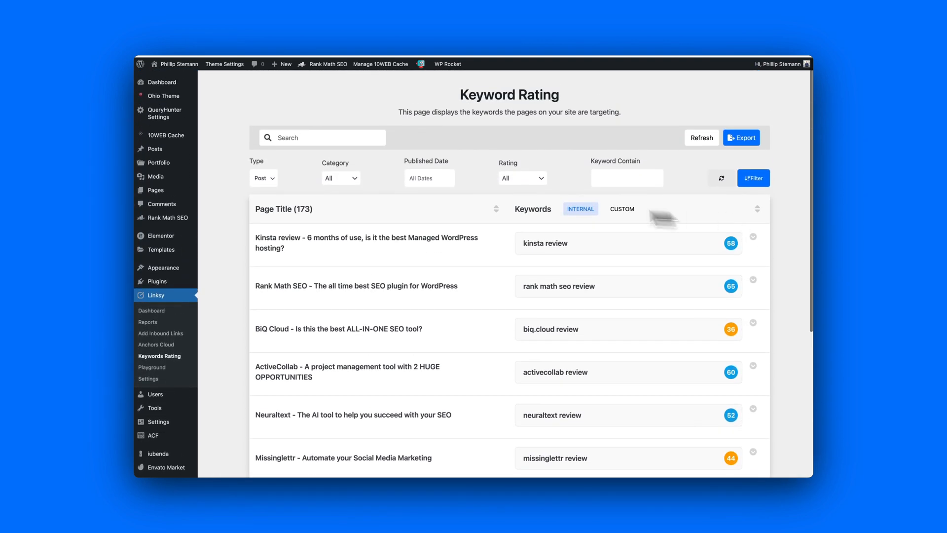
pyautogui.moveTo(152, 367)
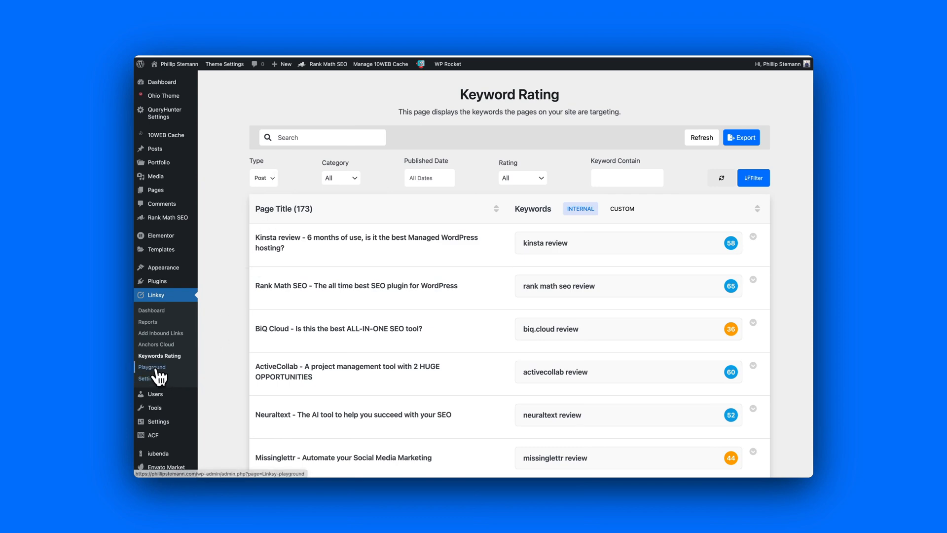
pyautogui.click(152, 367)
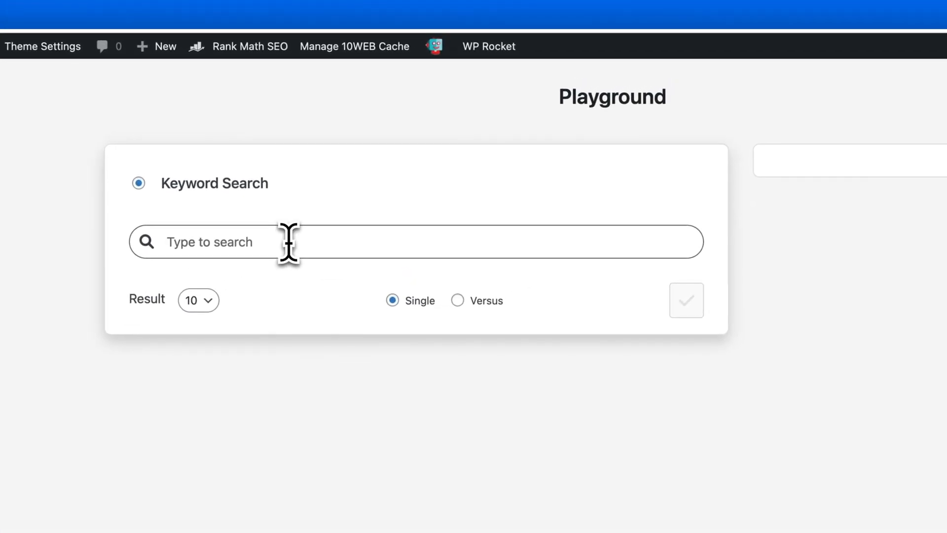
# Search the Playground for 'copywriting', review the scored posts, then enter 'hosting' as the next keyword
pyautogui.write('copywriting')
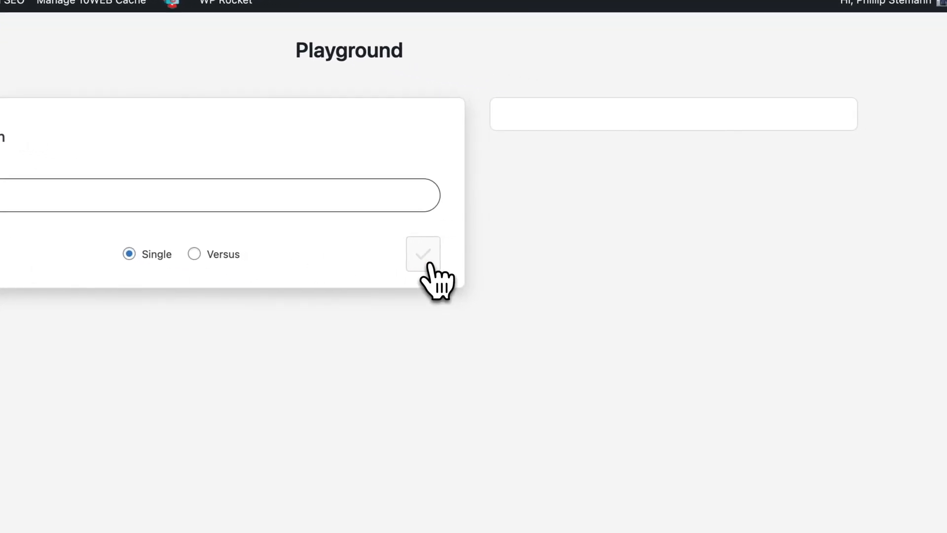
pyautogui.click(423, 255)
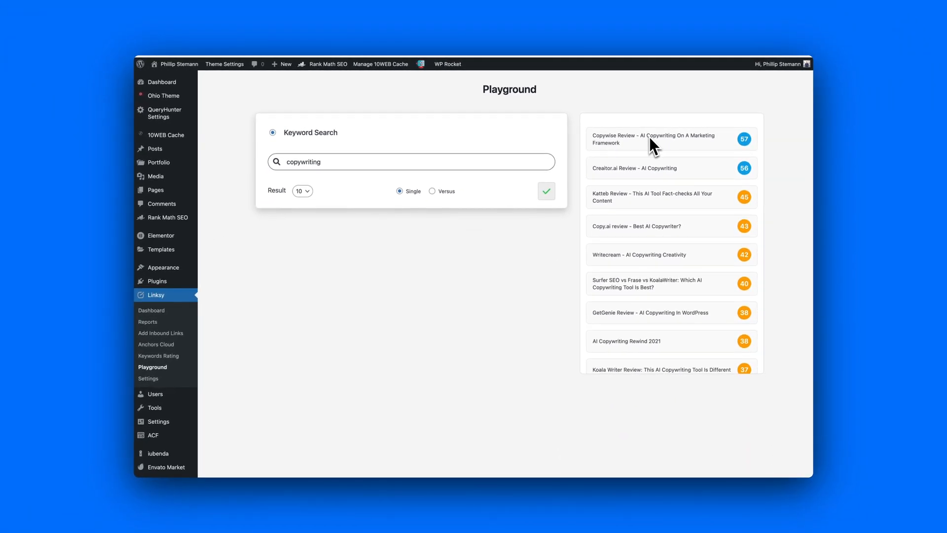
pyautogui.scroll(-3)
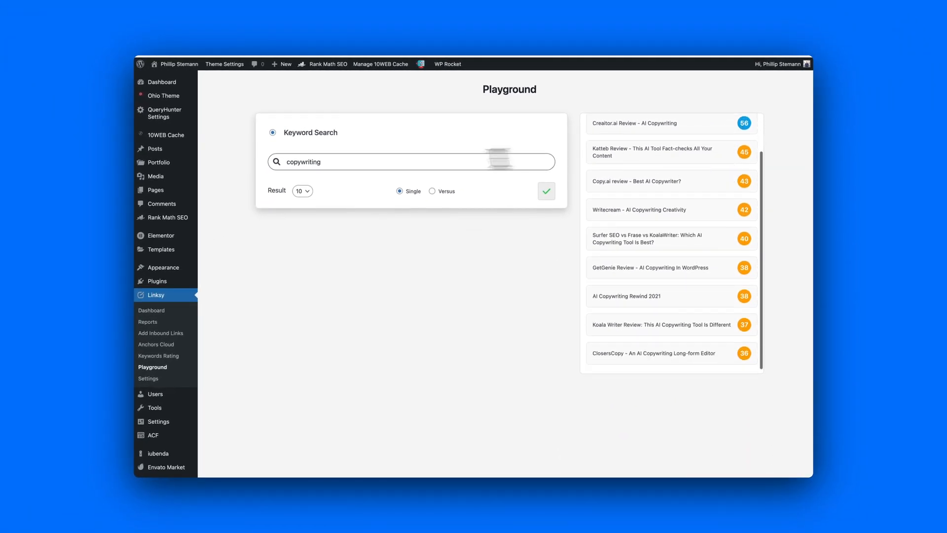
pyautogui.write('hosting')
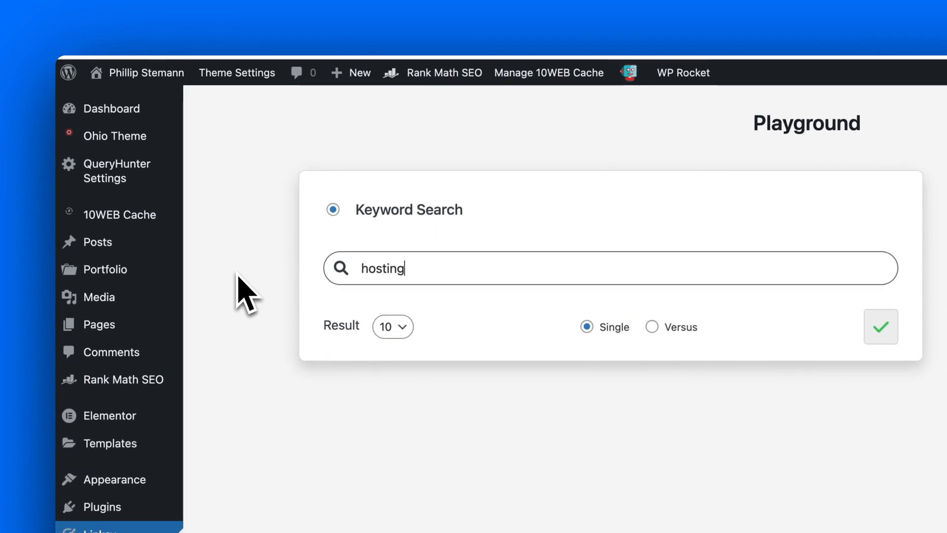